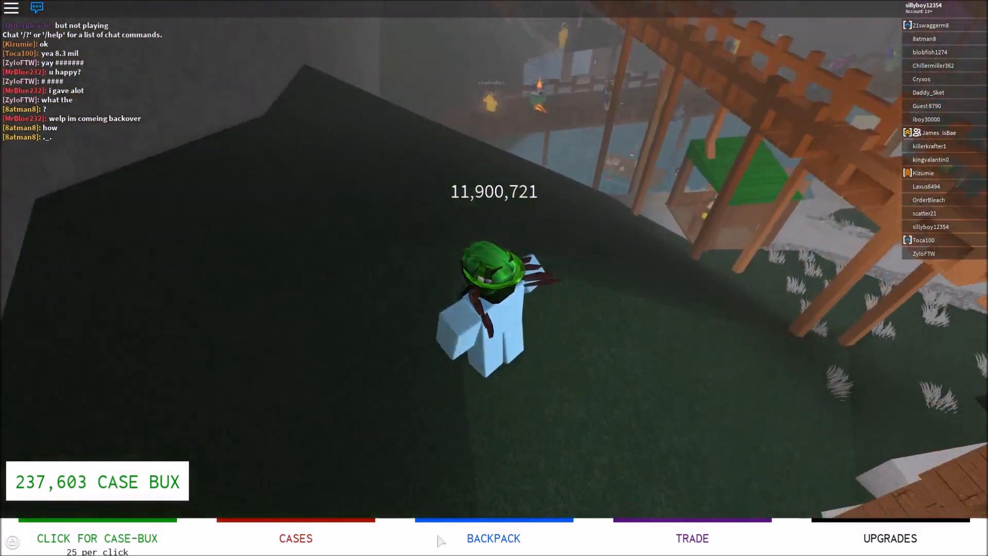
Step: Sell every item in the Backpack inventory for Case Bux
{"action": "left_click", "coordinate": [296, 538]}
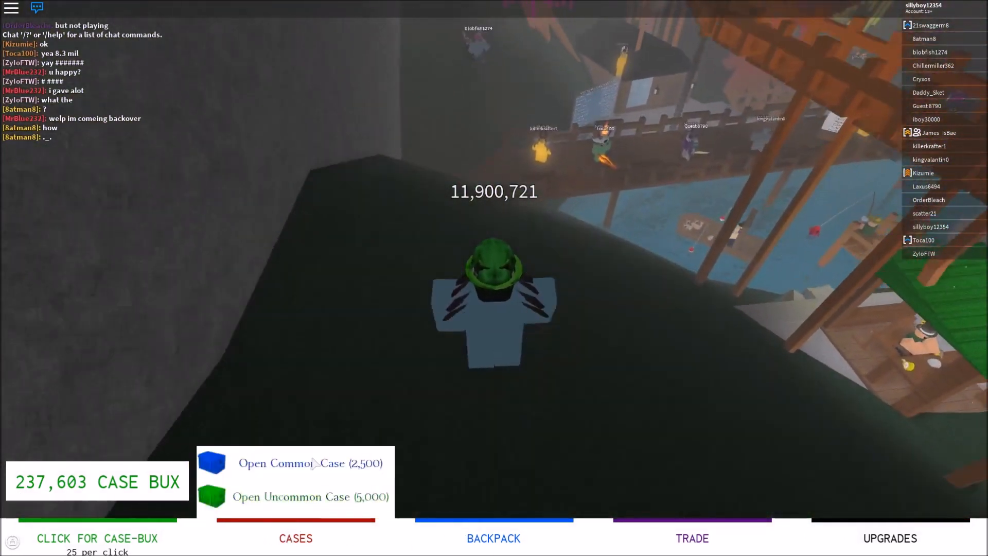
{"action": "left_click", "coordinate": [292, 463]}
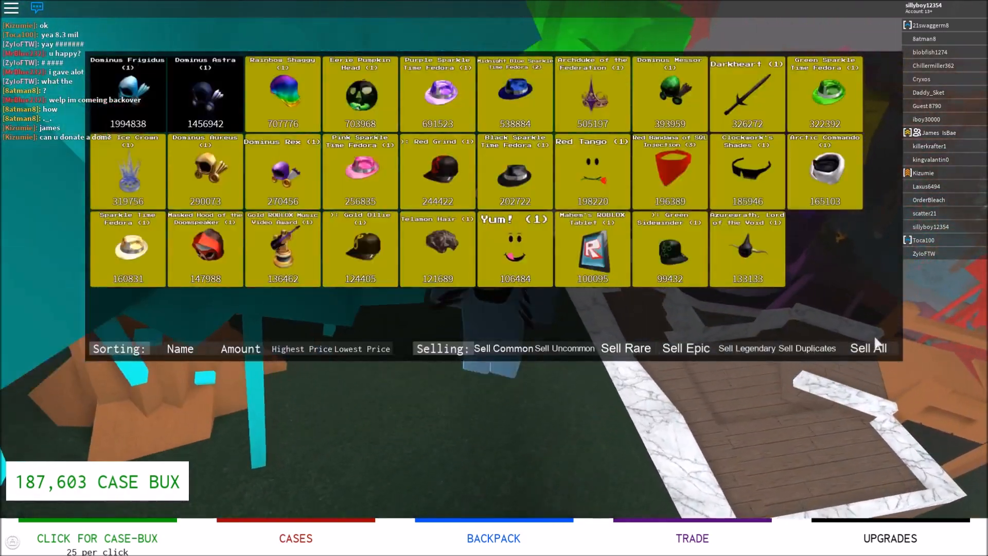
{"action": "left_click", "coordinate": [868, 348]}
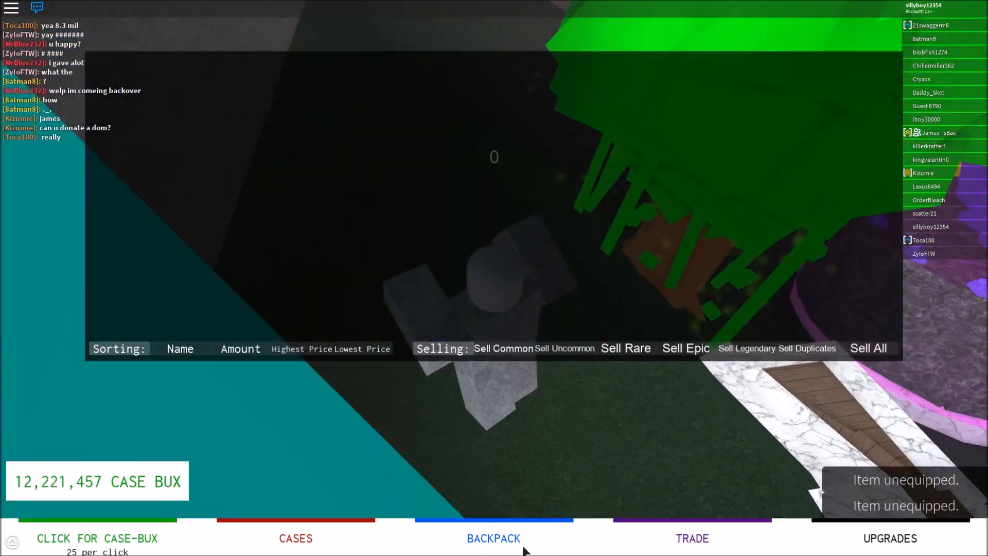
Step: Buy the -0.1 Case Speed upgrade, then open an Epic Case for 50,000
{"action": "left_click", "coordinate": [890, 539]}
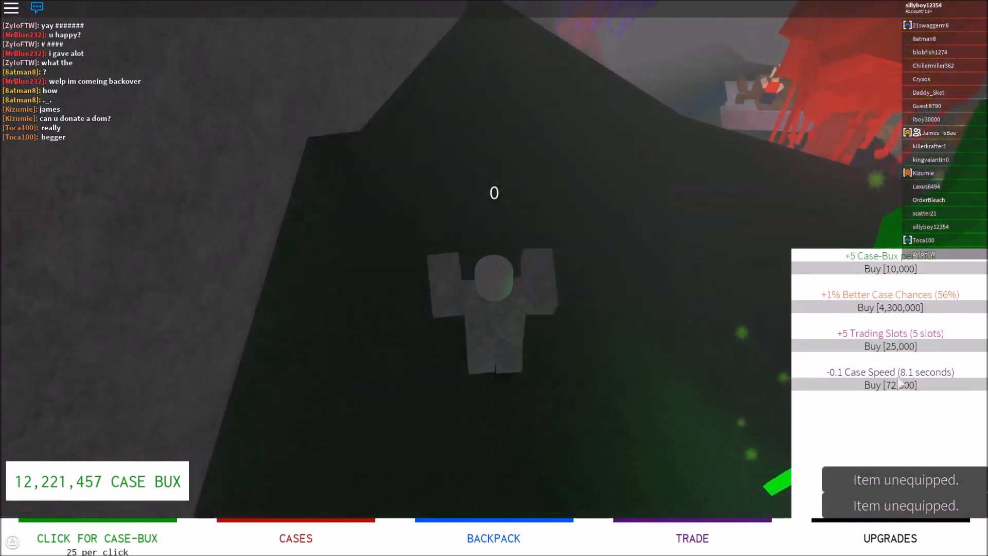
{"action": "left_click", "coordinate": [889, 378]}
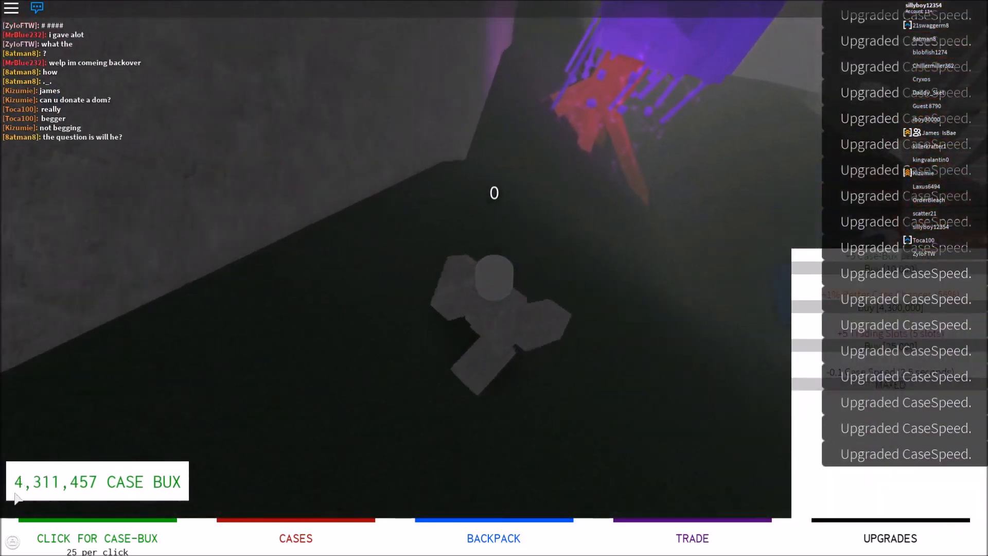
{"action": "left_click", "coordinate": [295, 539]}
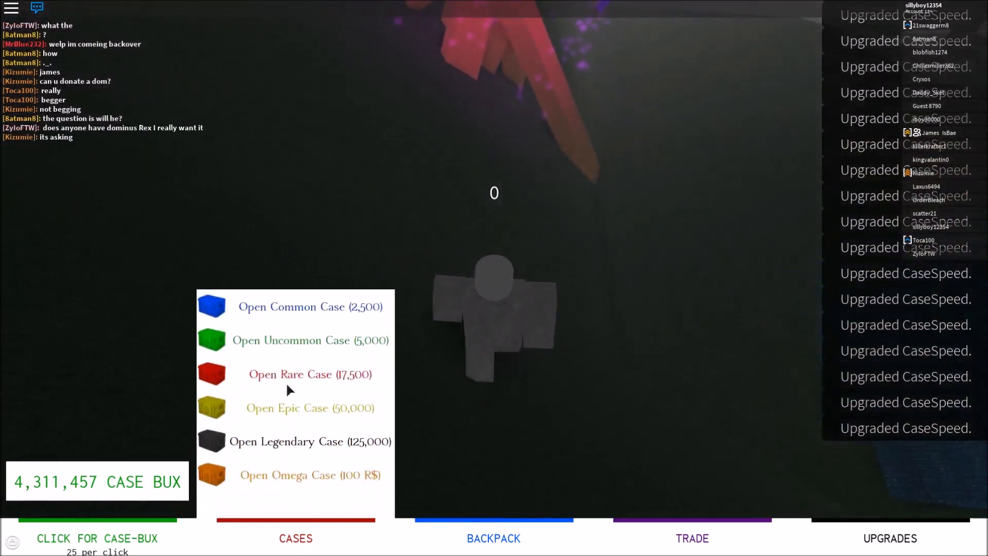
{"action": "left_click", "coordinate": [310, 374]}
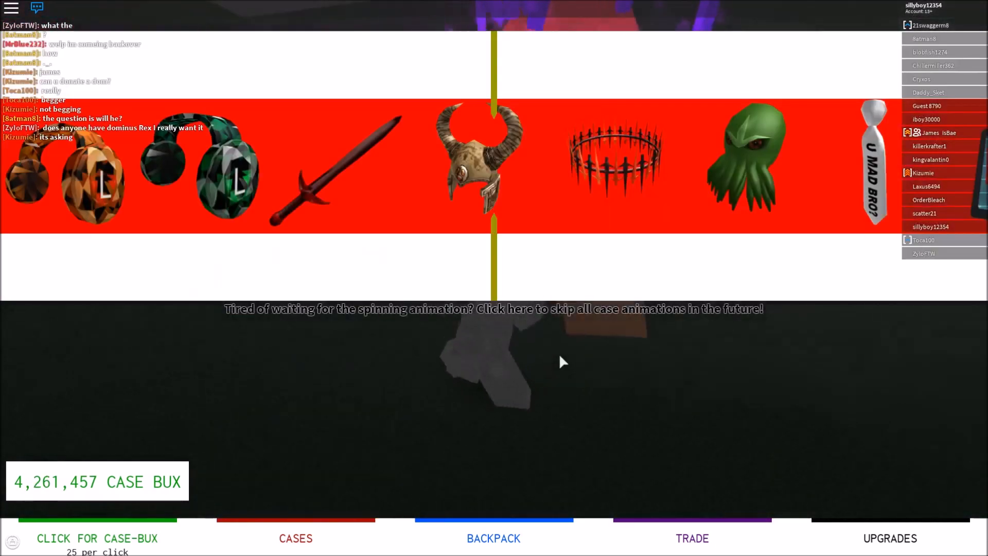